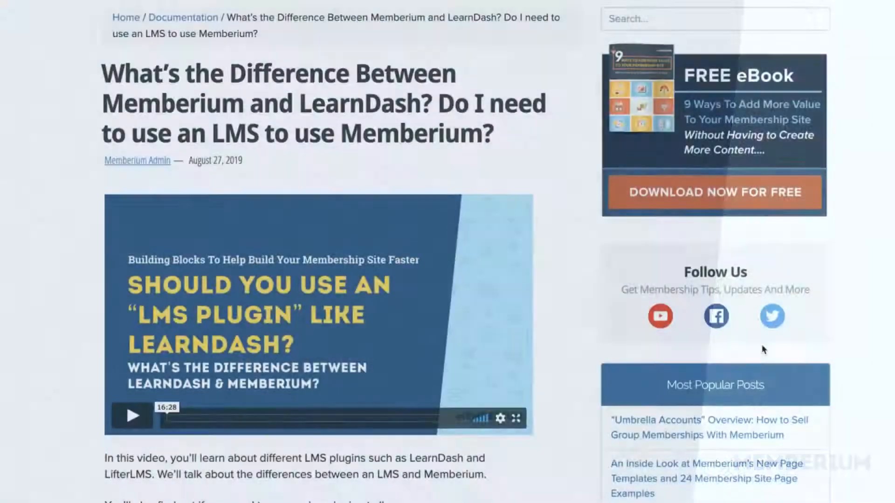
Step: Scroll down through the Memberium vs LearnDash documentation article
{"action": "scroll", "scroll_direction": "down", "scroll_amount": 3}
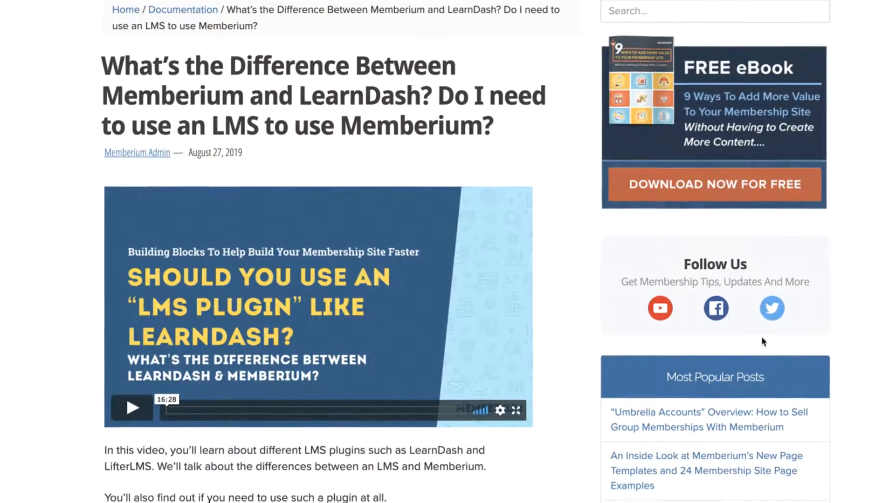
{"action": "scroll", "scroll_direction": "down", "scroll_amount": 3}
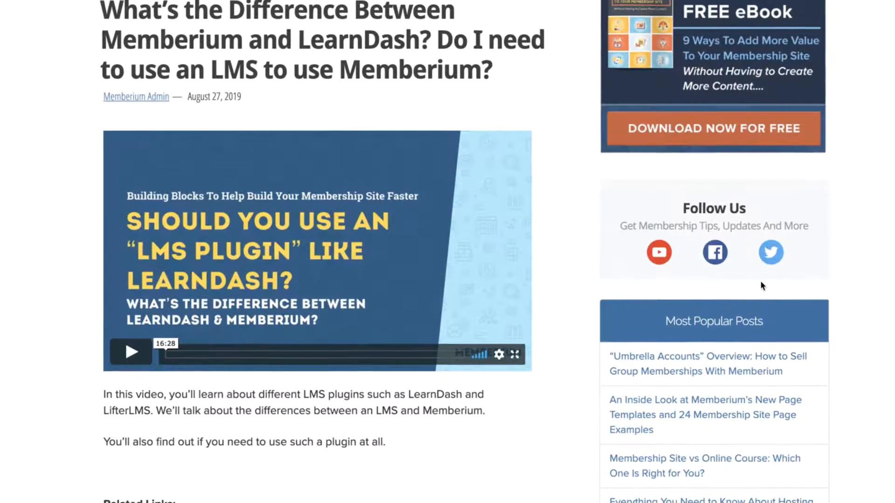
{"action": "scroll", "scroll_direction": "down", "scroll_amount": 3}
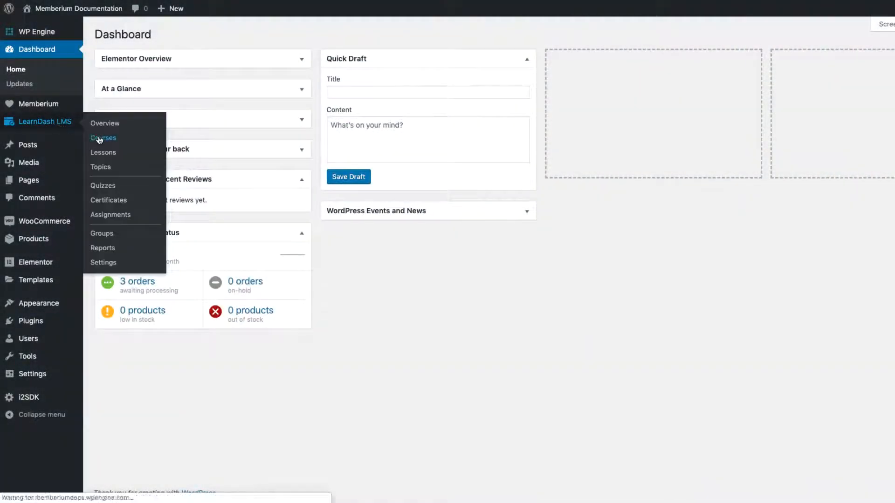
Step: Add a new LearnDash course titled 'Simple Course' with the description 'Description of the course...'
{"action": "left_click", "coordinate": [103, 139]}
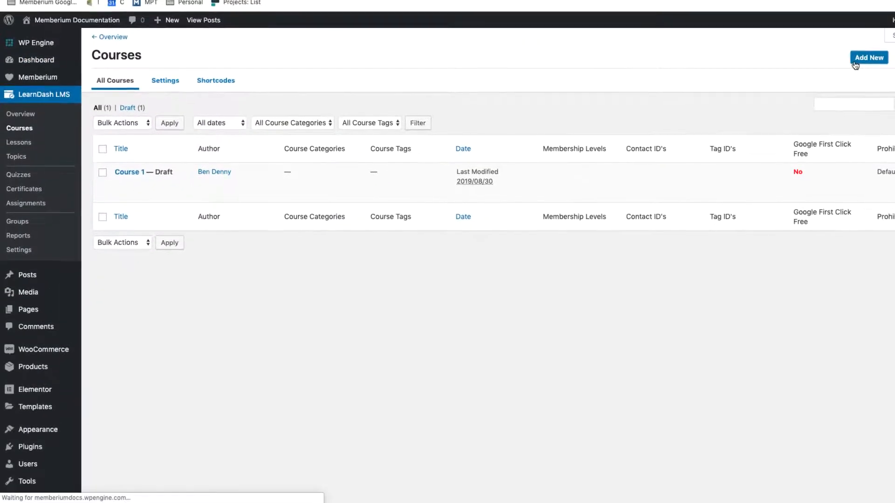
{"action": "left_click", "coordinate": [869, 57]}
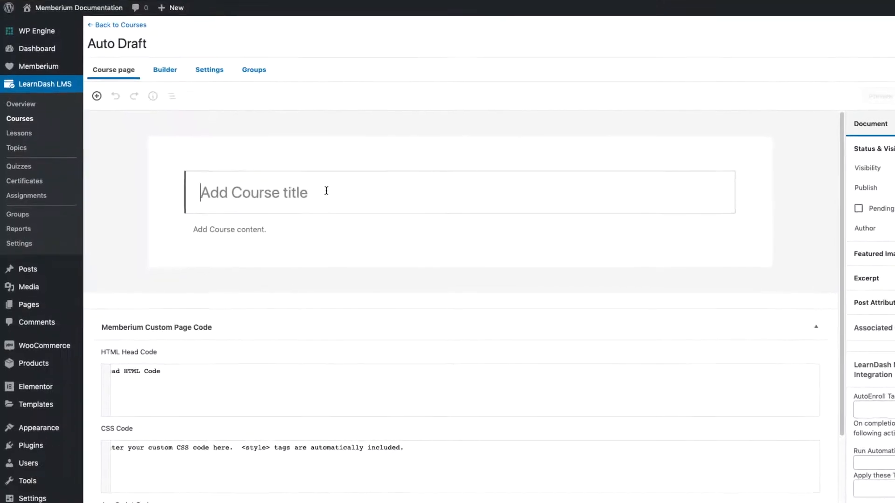
{"action": "type", "text": "Simple Cours"}
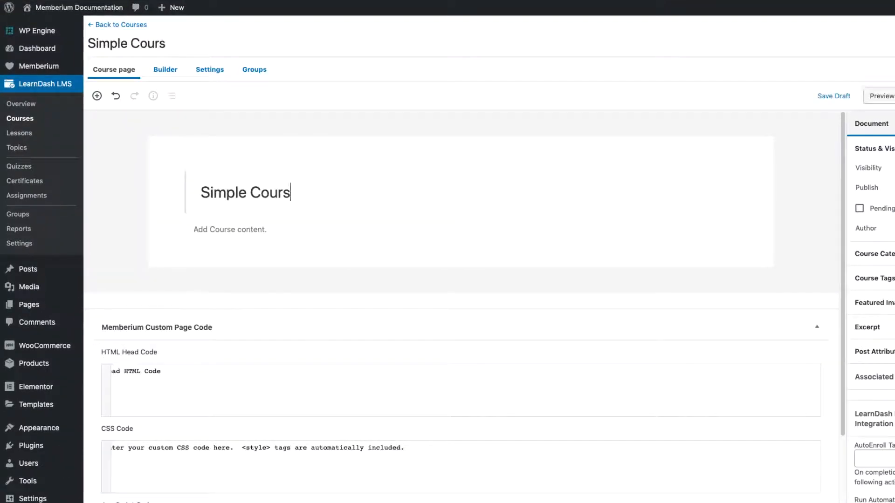
{"action": "type", "text": "Description of the course"}
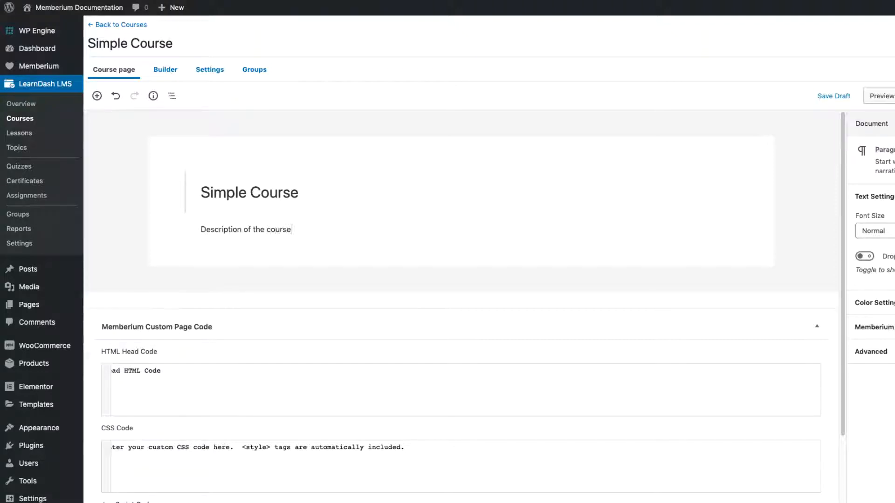
{"action": "left_click", "coordinate": [245, 230]}
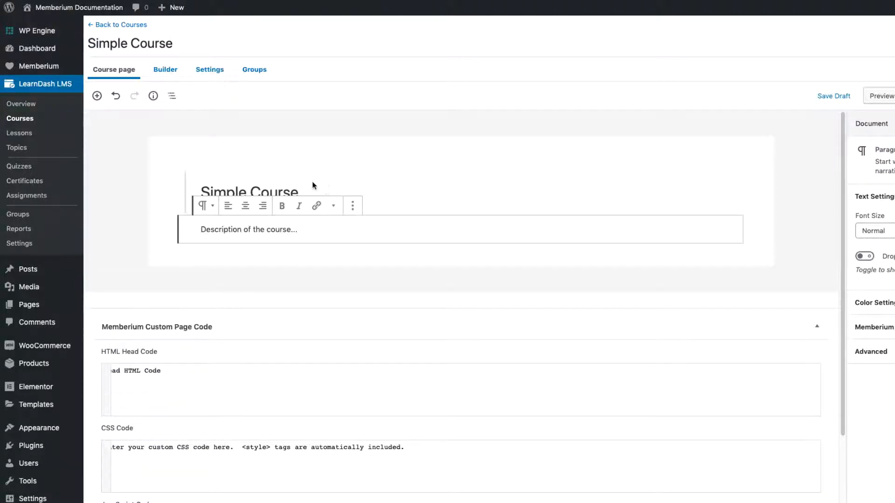
Step: In the course Builder, add a lesson named 'Lesson 1' to Simple Course
{"action": "left_click", "coordinate": [165, 69]}
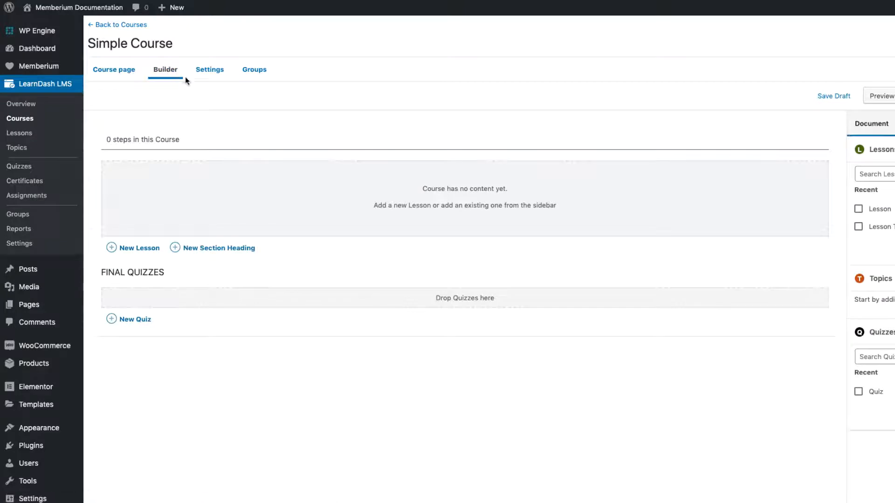
{"action": "mouse_move", "coordinate": [209, 212]}
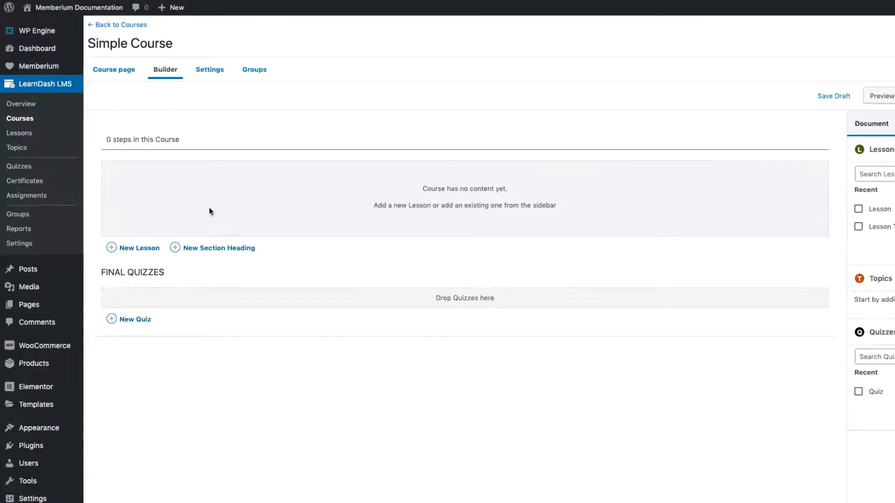
{"action": "mouse_move", "coordinate": [137, 253]}
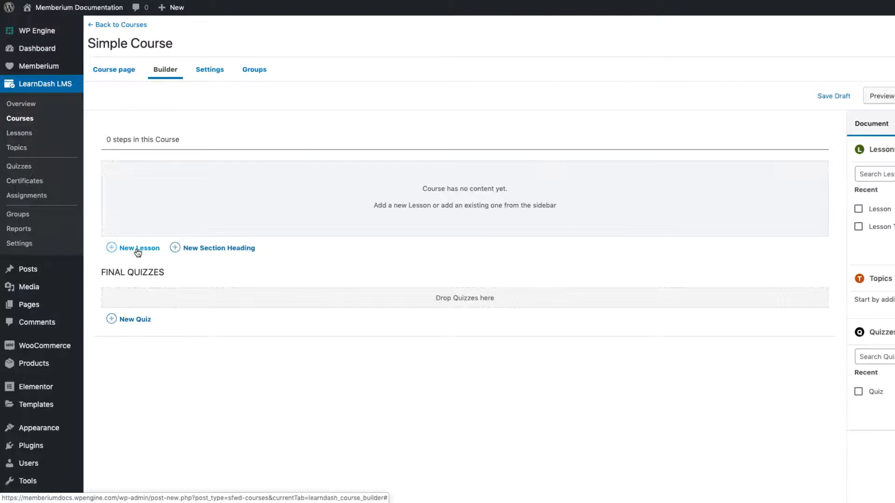
{"action": "left_click", "coordinate": [138, 248]}
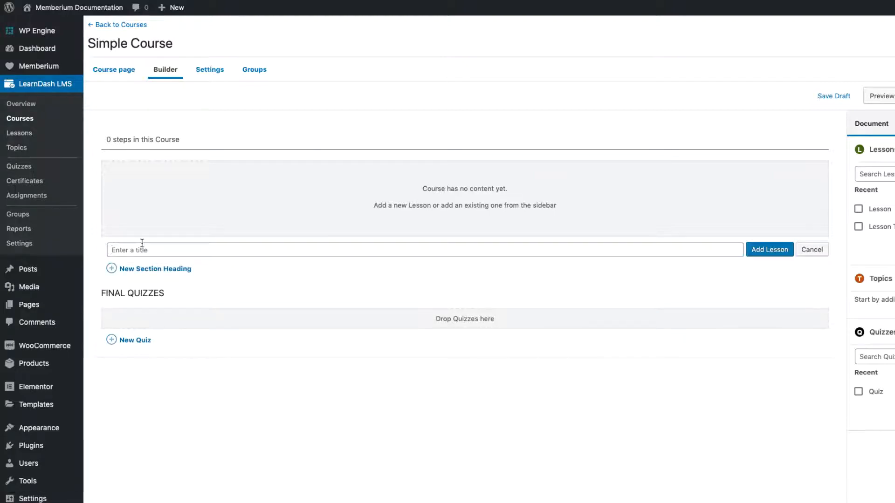
{"action": "type", "text": "Lesson 1"}
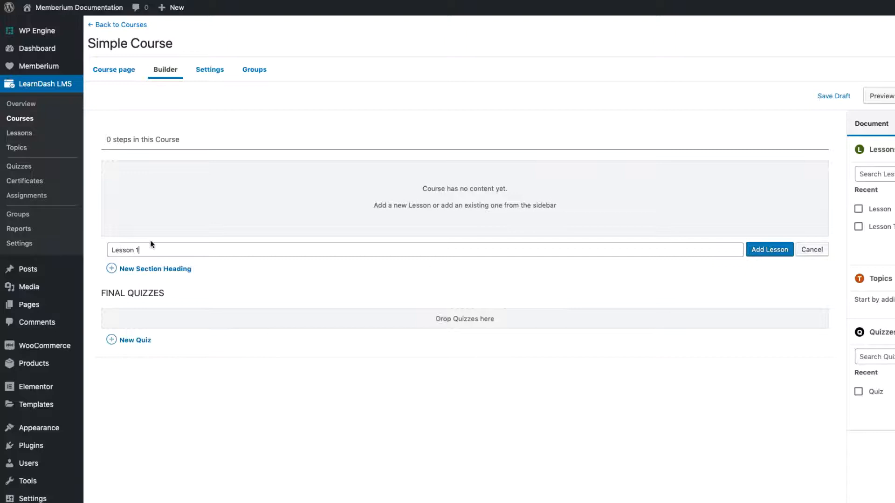
{"action": "left_click", "coordinate": [769, 250]}
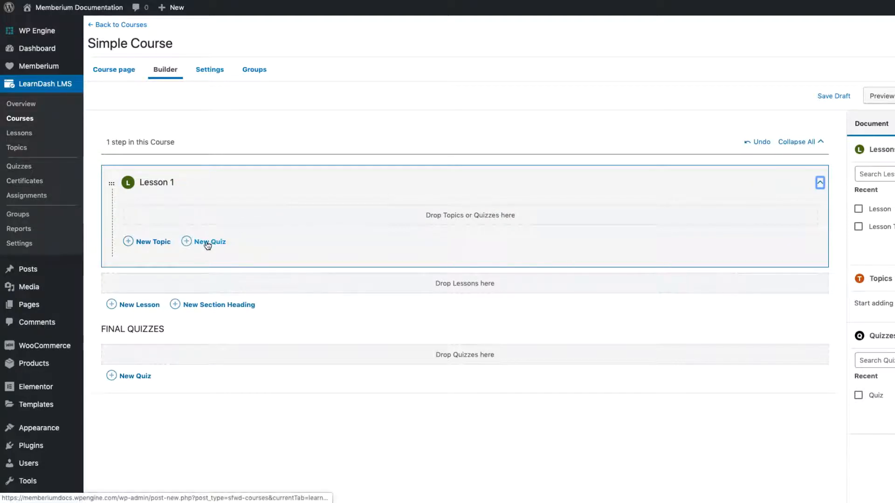
Step: Add a quiz named 'Quiz 1' inside Lesson 1
{"action": "left_click", "coordinate": [209, 242]}
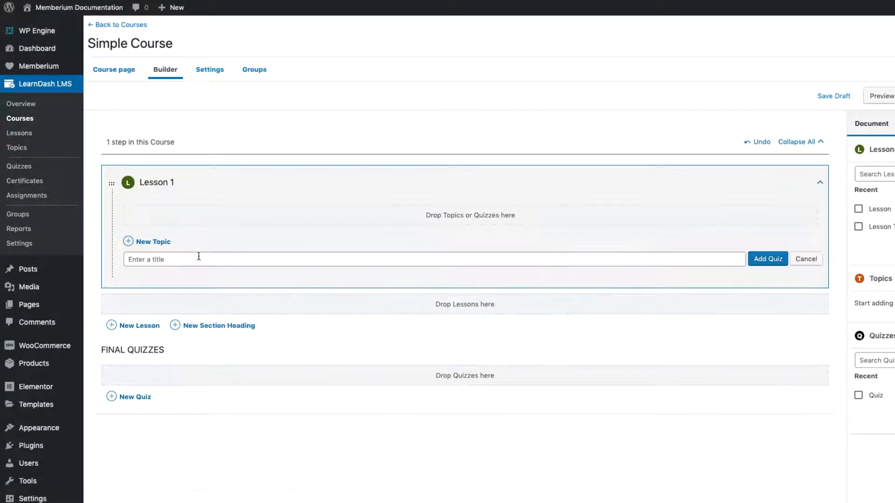
{"action": "type", "text": "Quiz 1"}
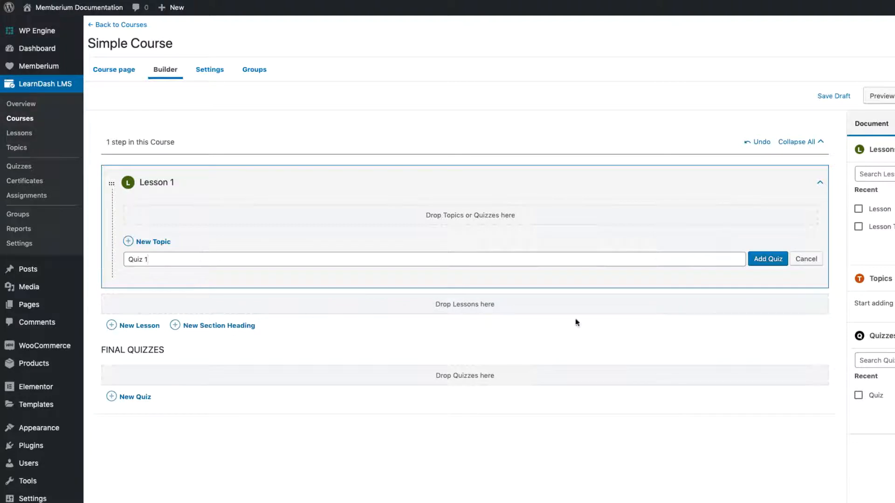
{"action": "left_click", "coordinate": [767, 258]}
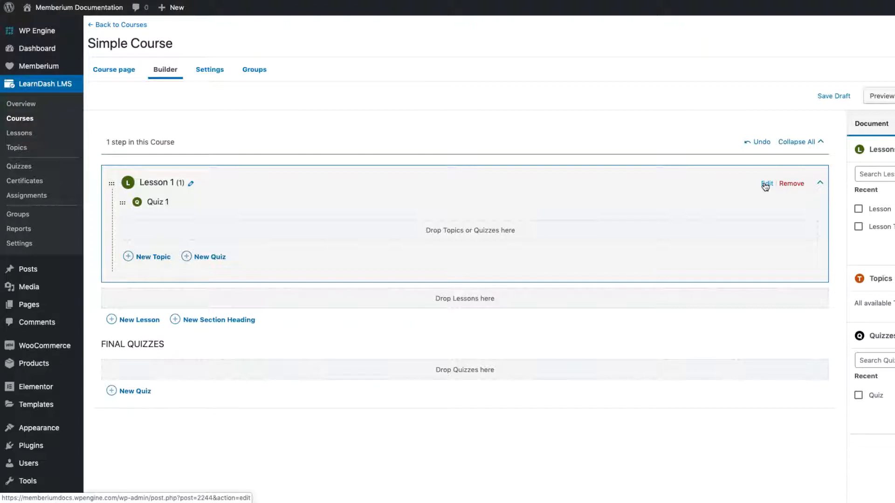
Step: Edit Lesson 1 in its own editor and enter placeholder lesson content text
{"action": "right_click", "coordinate": [766, 184]}
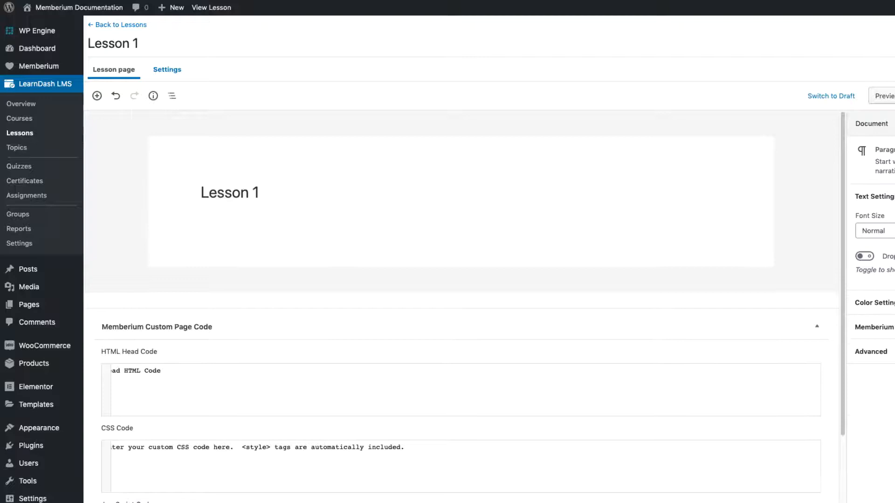
{"action": "type", "text": "Lesson Conte"}
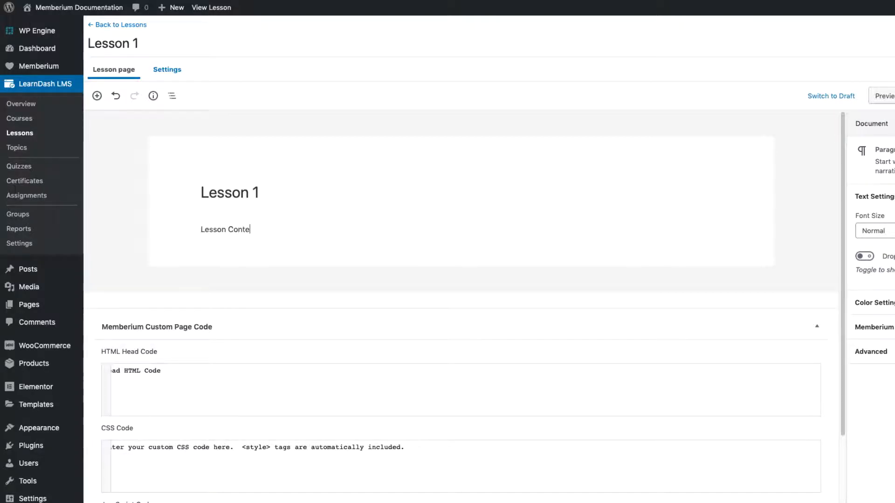
{"action": "type", "text": "Inser"}
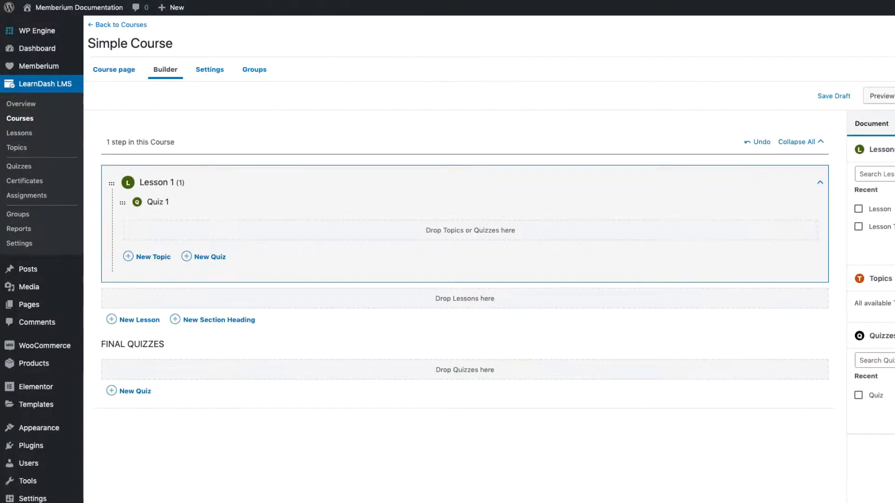
{"action": "mouse_move", "coordinate": [237, 128]}
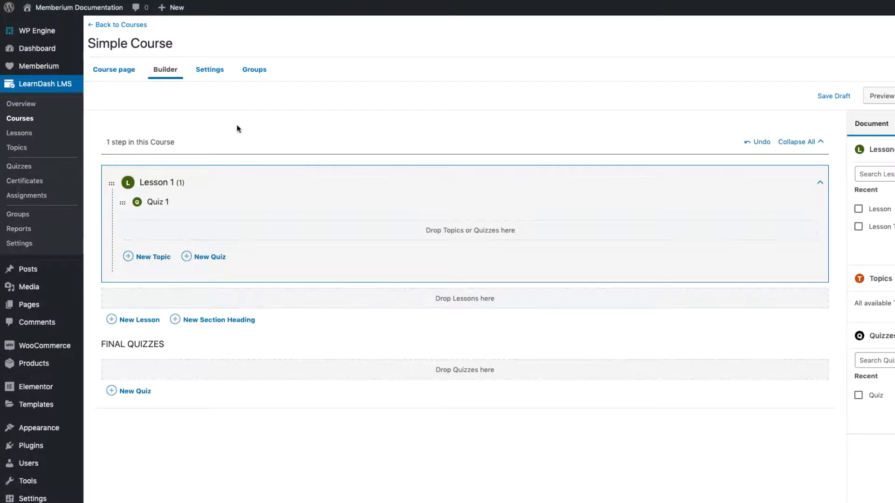
{"action": "mouse_move", "coordinate": [201, 118]}
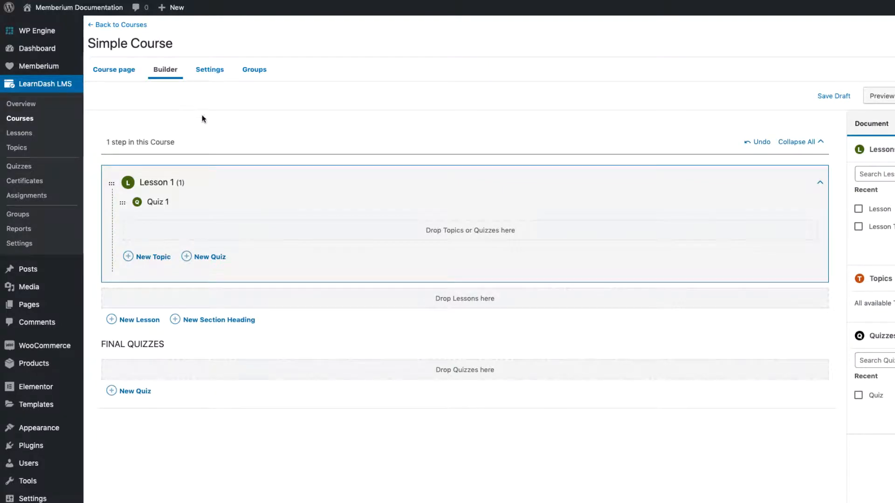
Step: Return to the Simple Course page editor with its document settings sidebar
{"action": "left_click", "coordinate": [113, 69]}
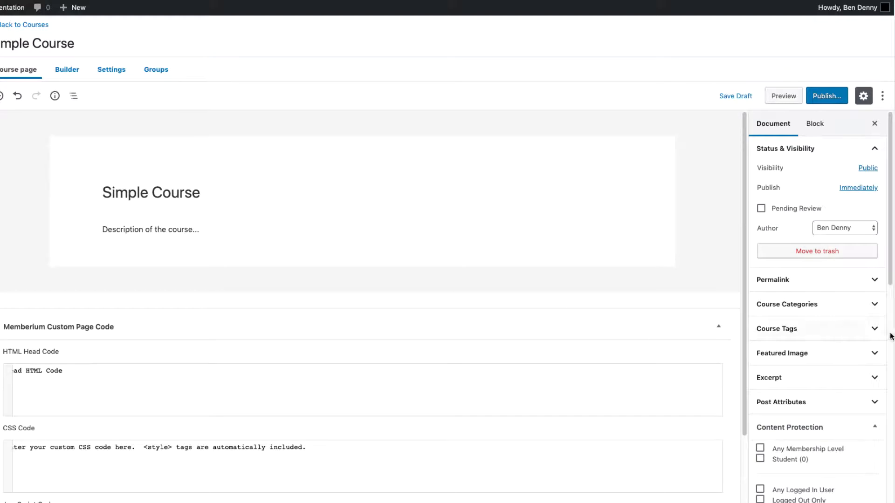
Step: Set Student (240) as the course's Memberium AutoEnroll tag, leaving comment automation unset
{"action": "left_click", "coordinate": [760, 297]}
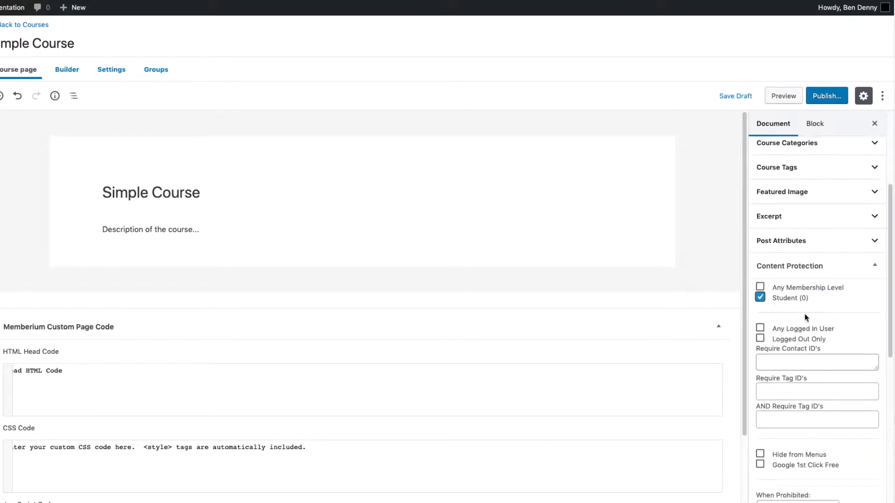
{"action": "scroll", "scroll_direction": "down", "scroll_amount": 3}
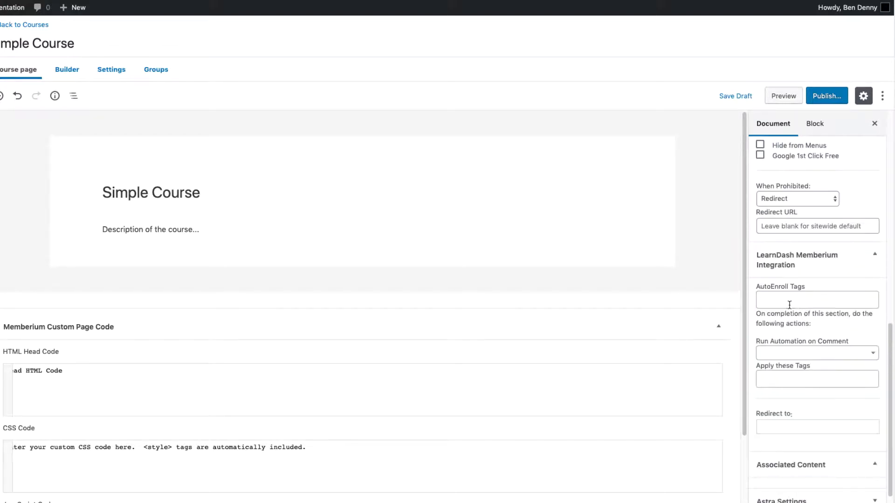
{"action": "type", "text": "studen"}
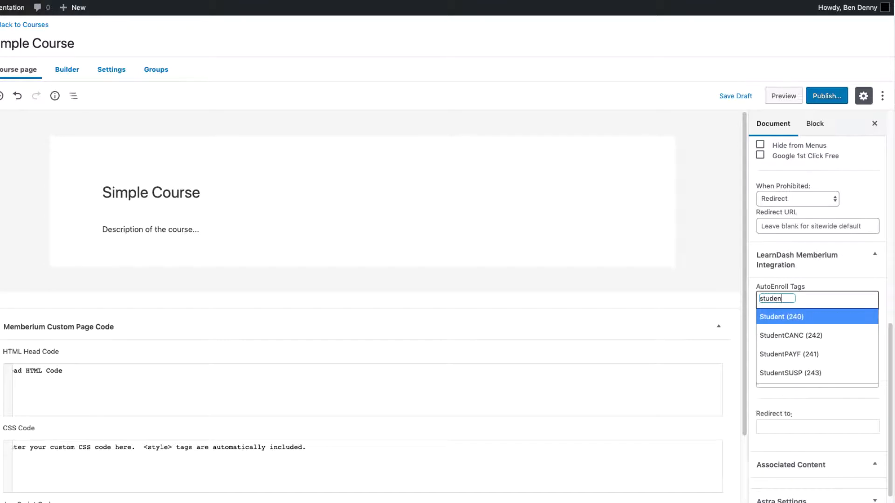
{"action": "left_click", "coordinate": [782, 317]}
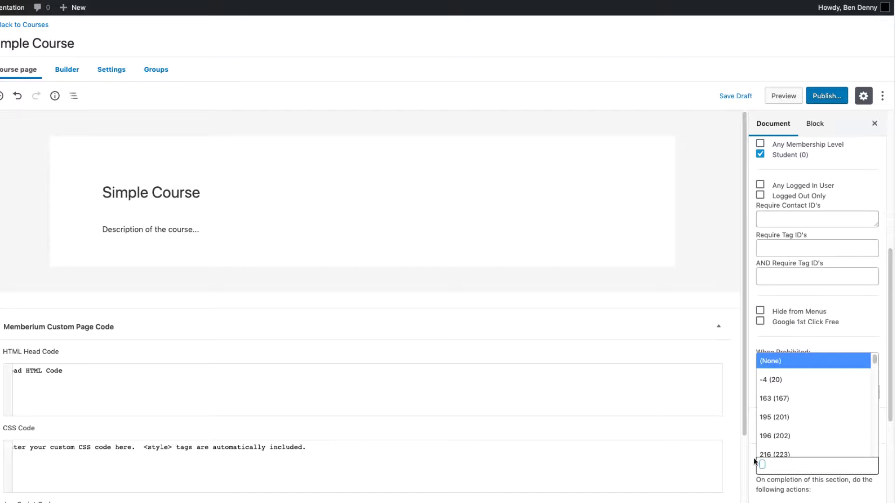
{"action": "left_click", "coordinate": [797, 365]}
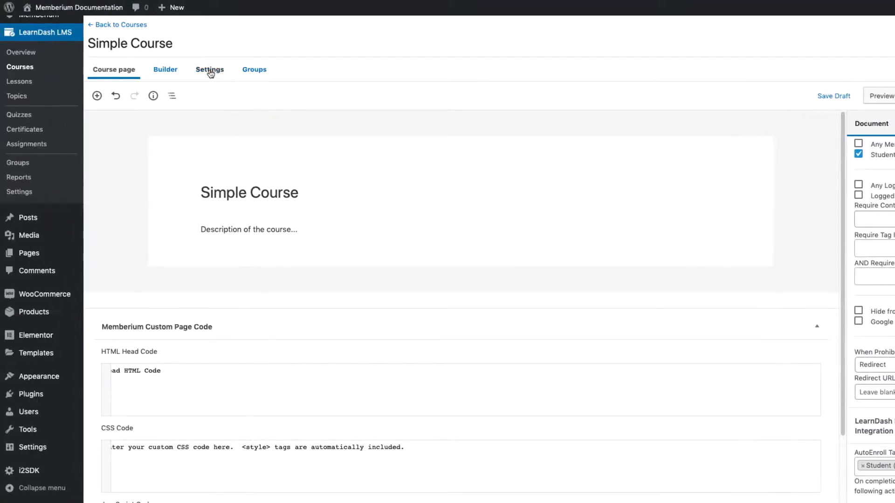
Step: Set Simple Course's access mode to Closed in Course Access Settings
{"action": "left_click", "coordinate": [210, 69]}
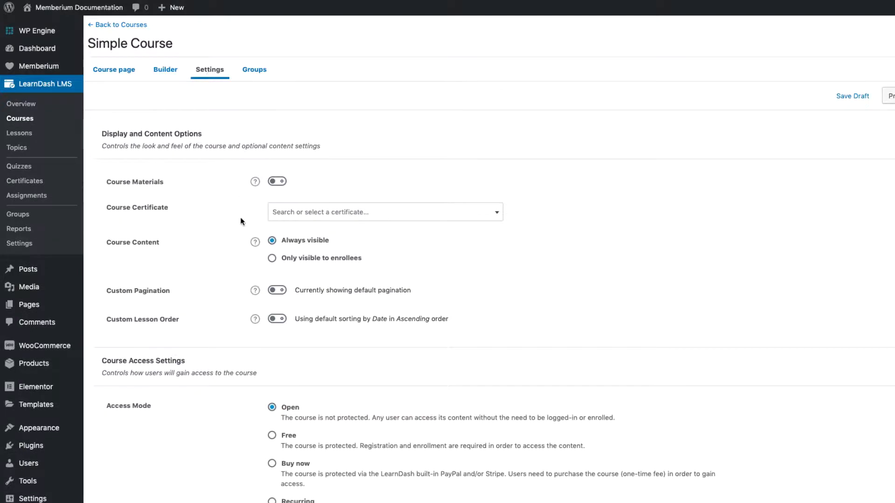
{"action": "scroll", "scroll_direction": "down", "scroll_amount": 3}
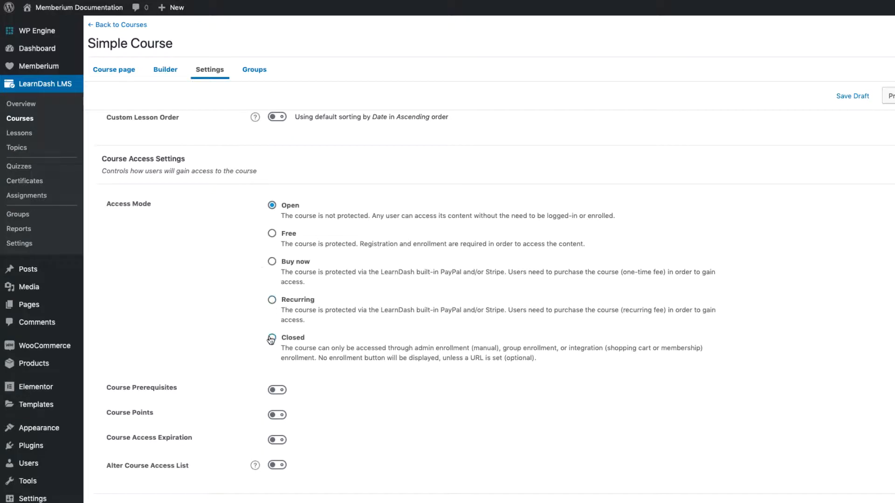
{"action": "left_click", "coordinate": [271, 337]}
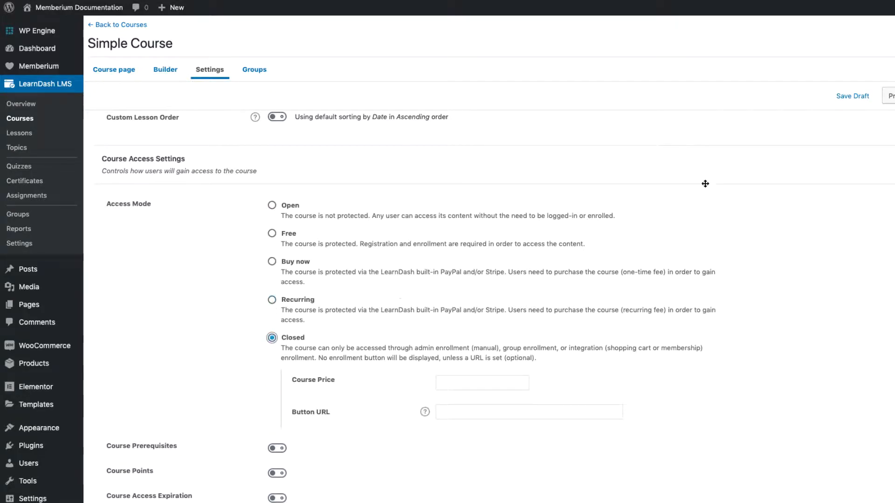
{"action": "mouse_move", "coordinate": [746, 178]}
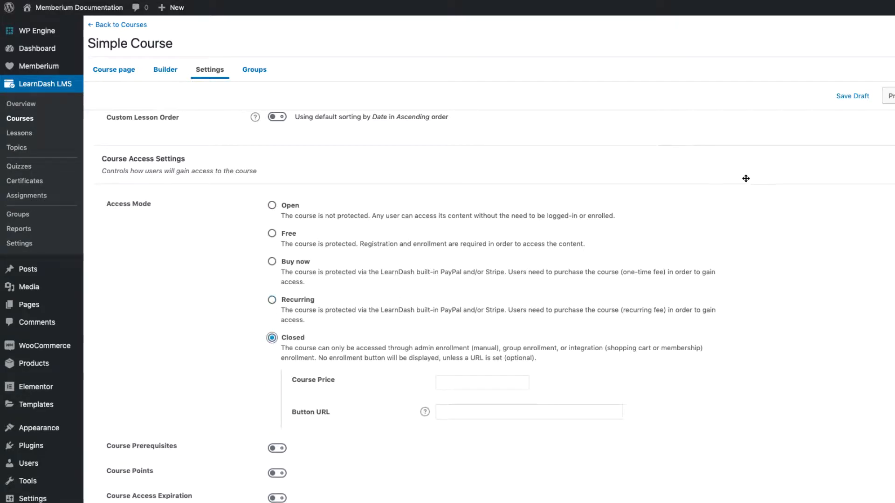
{"action": "mouse_move", "coordinate": [744, 178]}
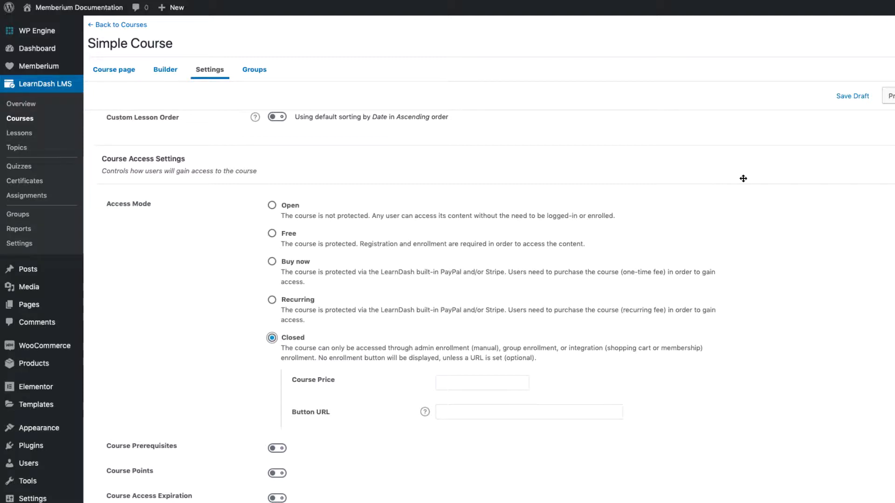
{"action": "mouse_move", "coordinate": [739, 189]}
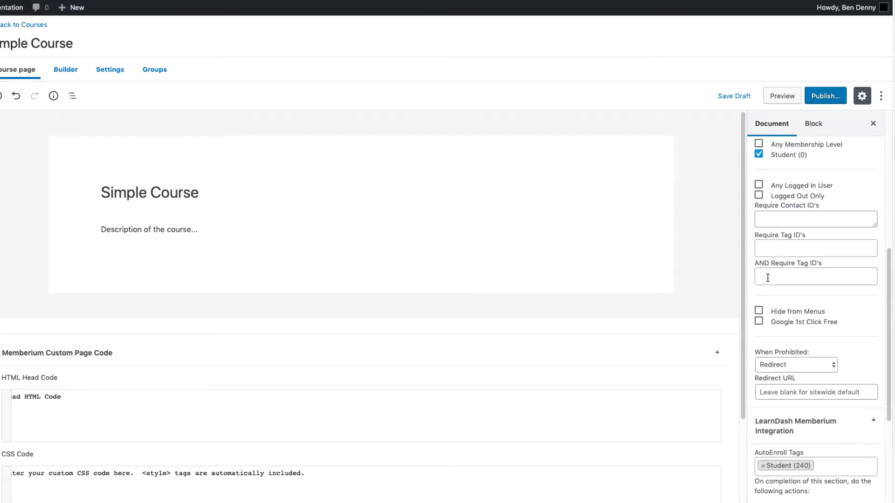
{"action": "mouse_move", "coordinate": [774, 281]}
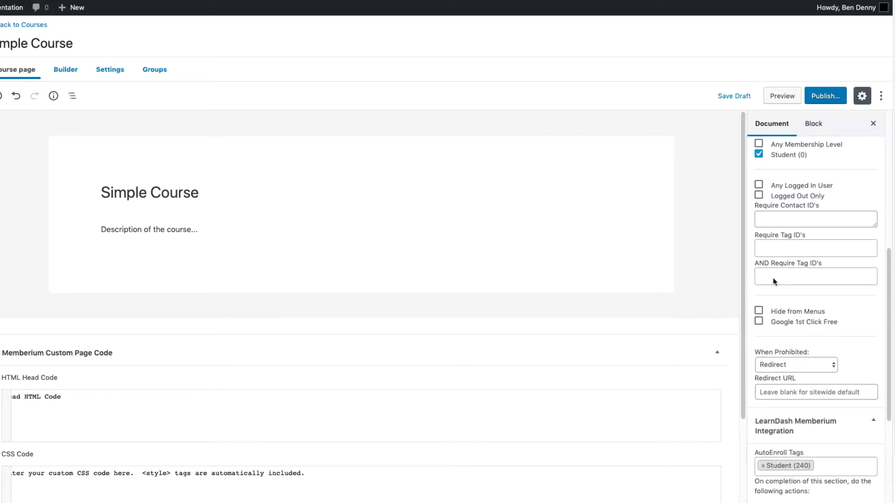
{"action": "mouse_move", "coordinate": [805, 292]}
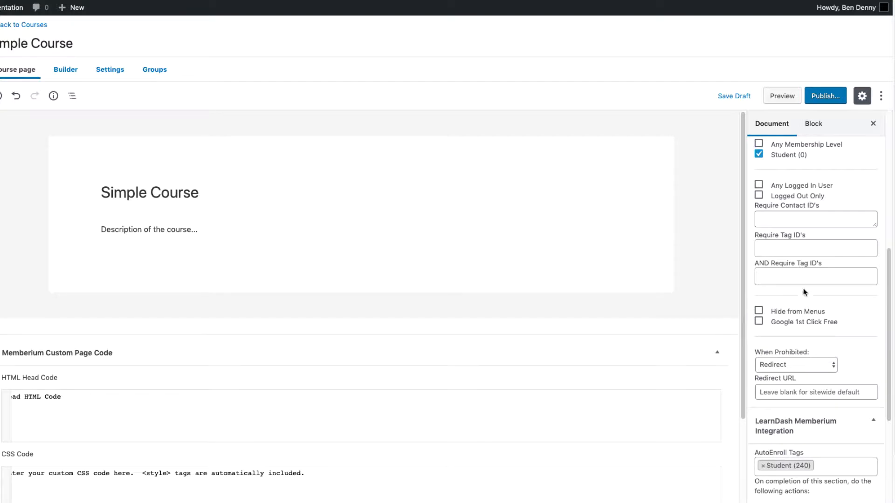
{"action": "scroll", "scroll_direction": "down", "scroll_amount": 3}
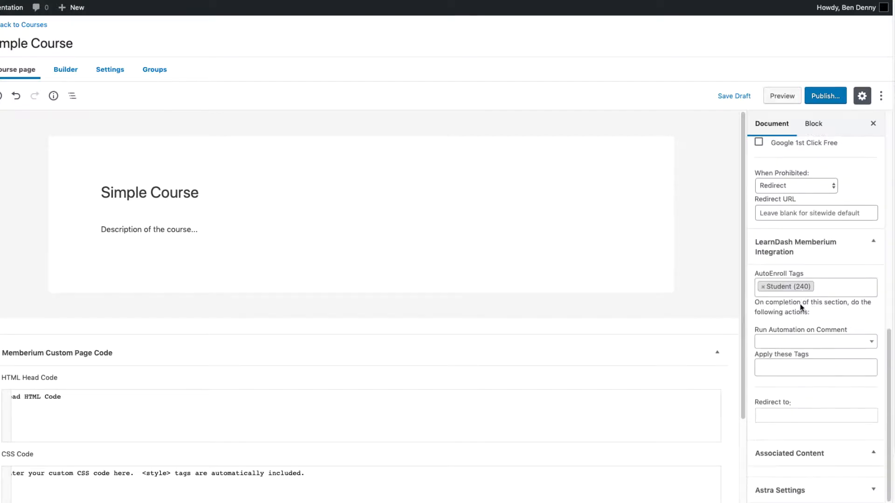
{"action": "mouse_move", "coordinate": [800, 344]}
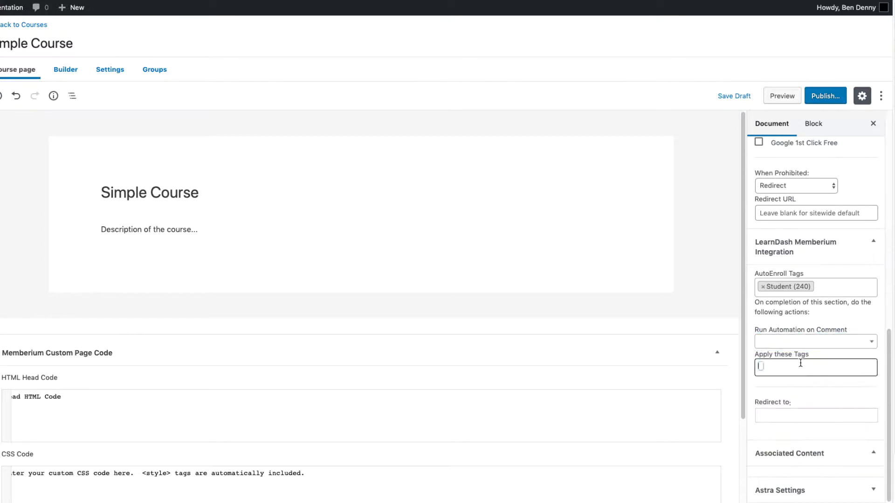
{"action": "left_click", "coordinate": [815, 415]}
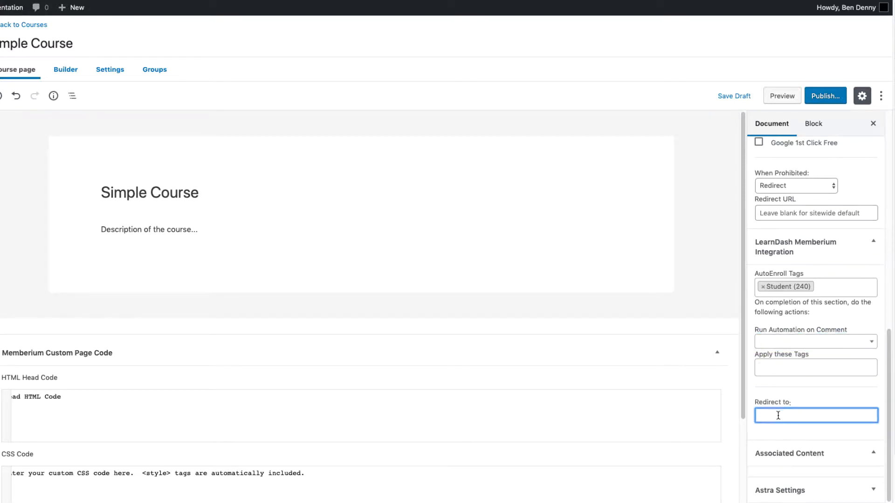
{"action": "mouse_move", "coordinate": [774, 398]}
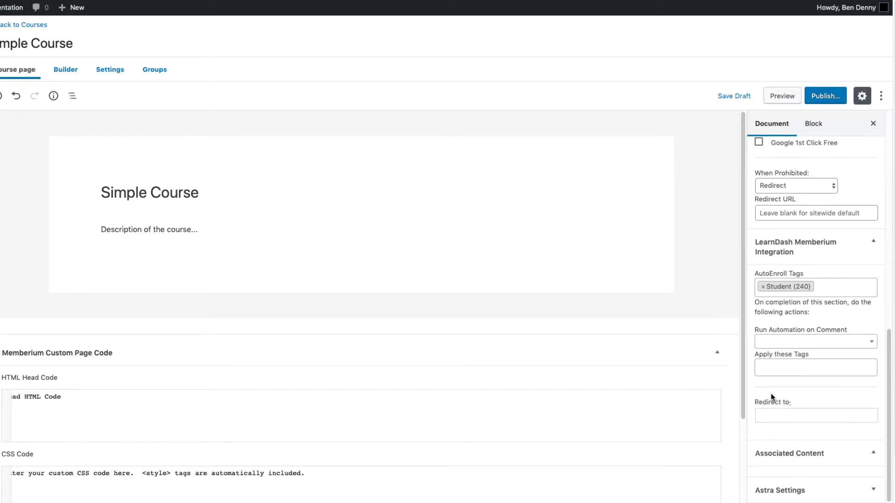
{"action": "mouse_move", "coordinate": [701, 375]}
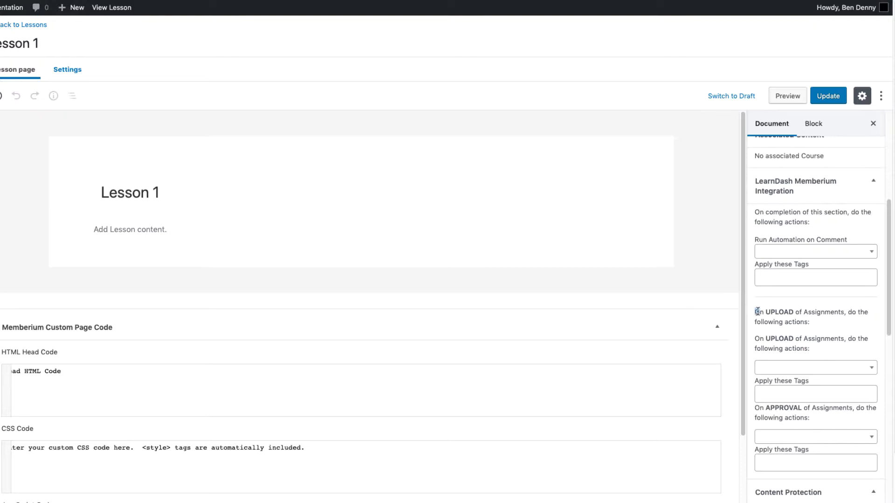
Step: Review Lesson 1's and Quiz 1's empty Memberium completion and failure automation fields
{"action": "left_click_drag", "start_coordinate": [757, 312], "coordinate": [805, 345]}
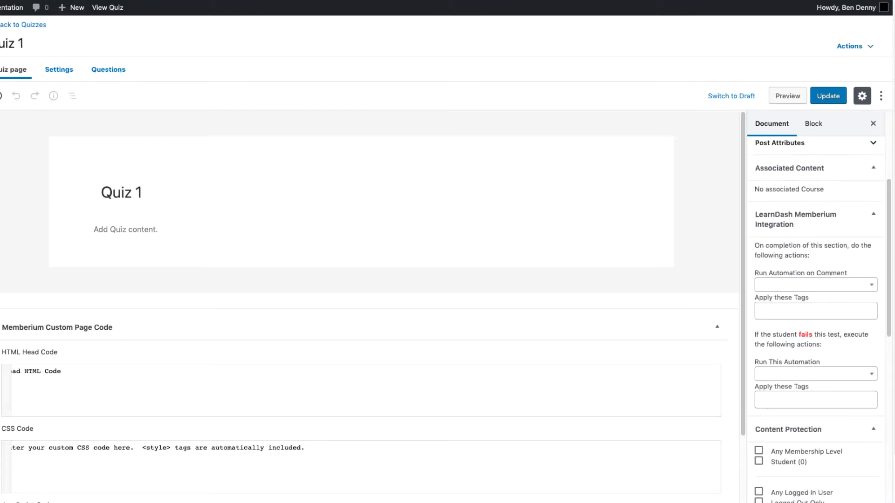
{"action": "double_click", "coordinate": [759, 245]}
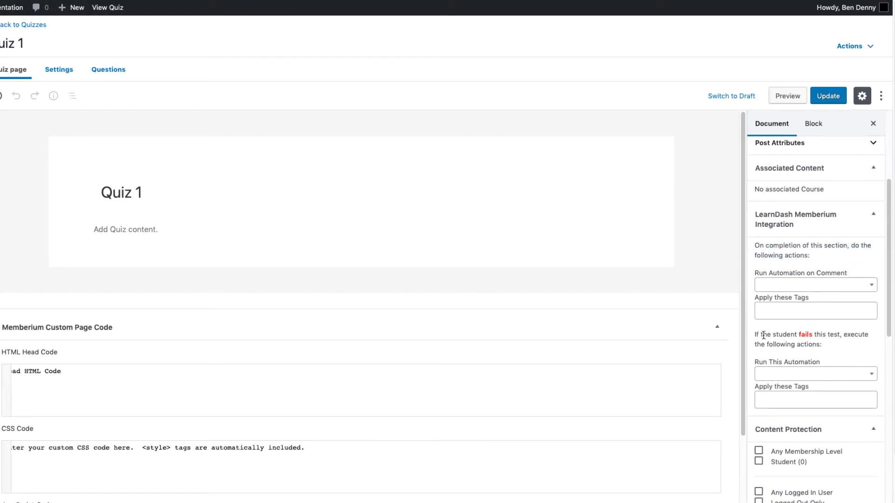
{"action": "left_click_drag", "start_coordinate": [754, 335], "coordinate": [826, 344]}
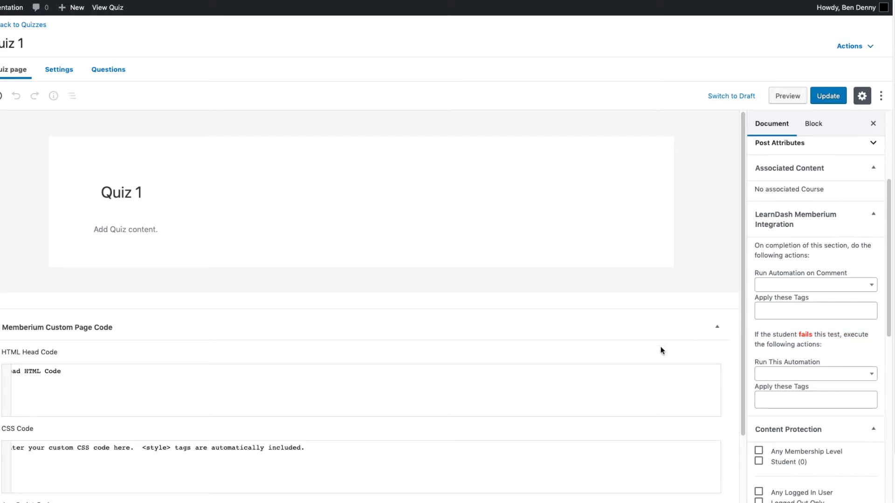
{"action": "mouse_move", "coordinate": [550, 317]}
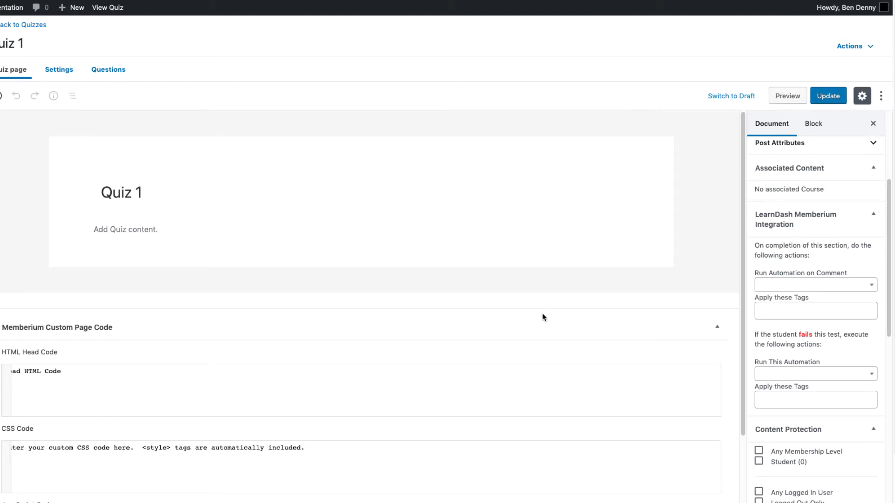
{"action": "mouse_move", "coordinate": [631, 303]}
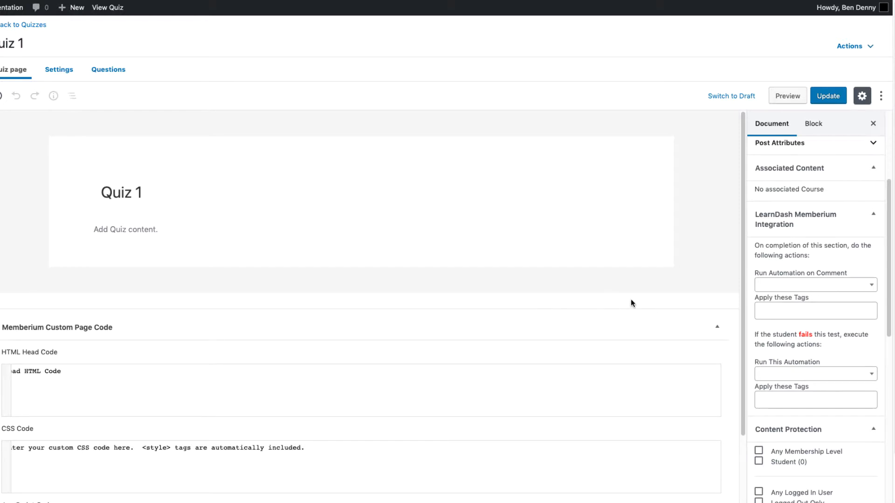
{"action": "mouse_move", "coordinate": [625, 299]}
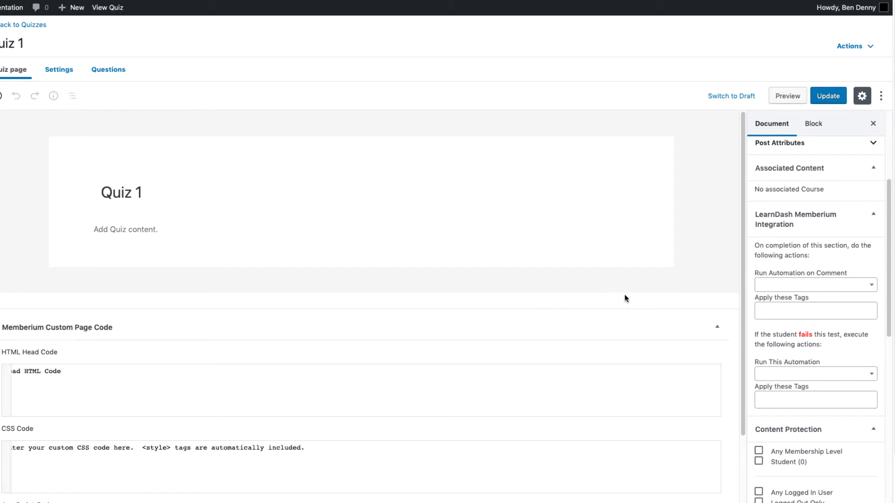